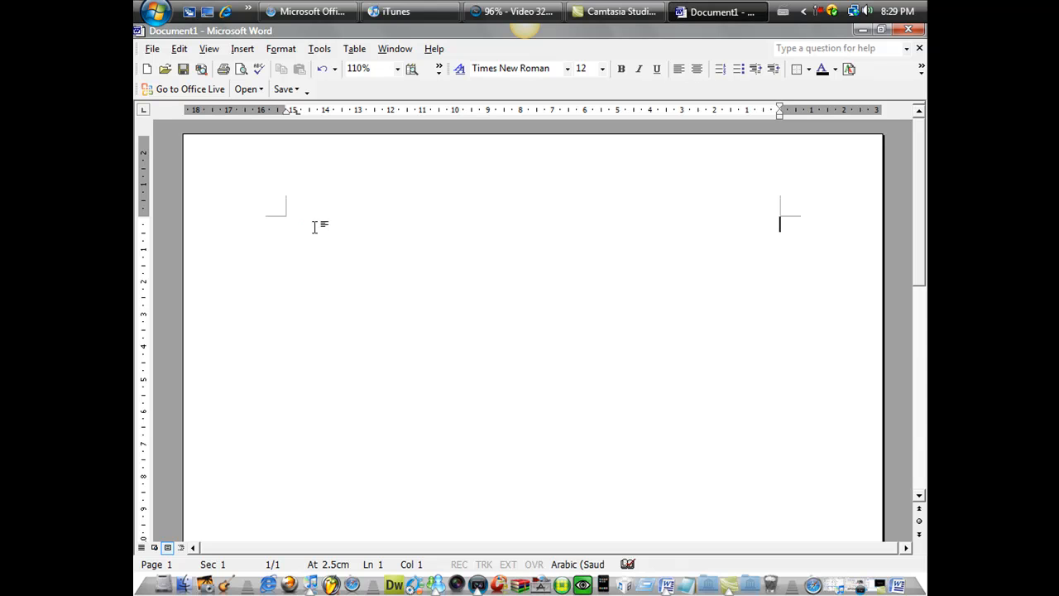
{"action": "mouse_move", "coordinate": [392, 230]}
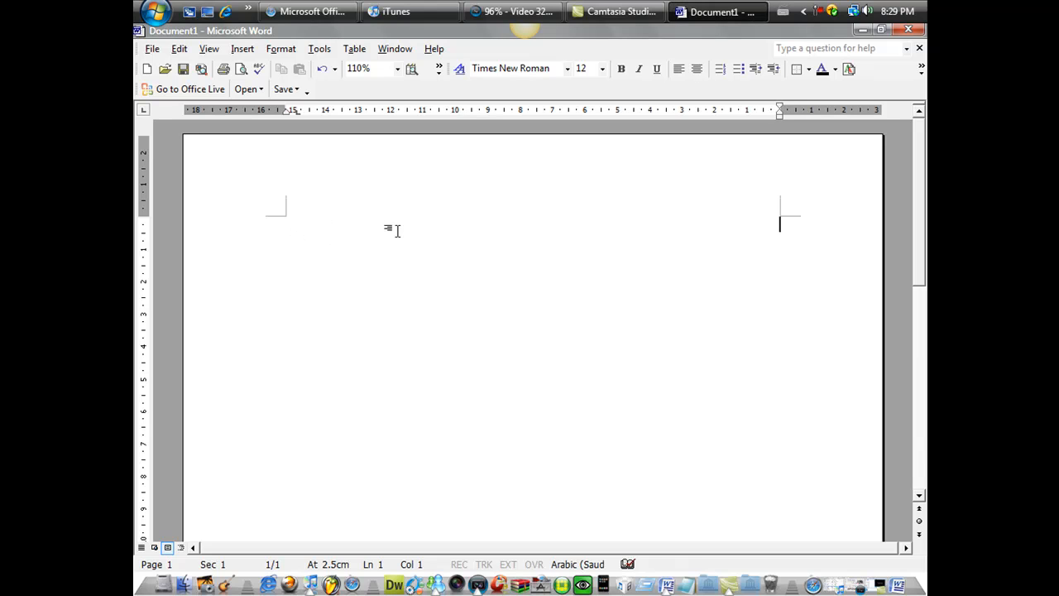
{"action": "mouse_move", "coordinate": [397, 298]}
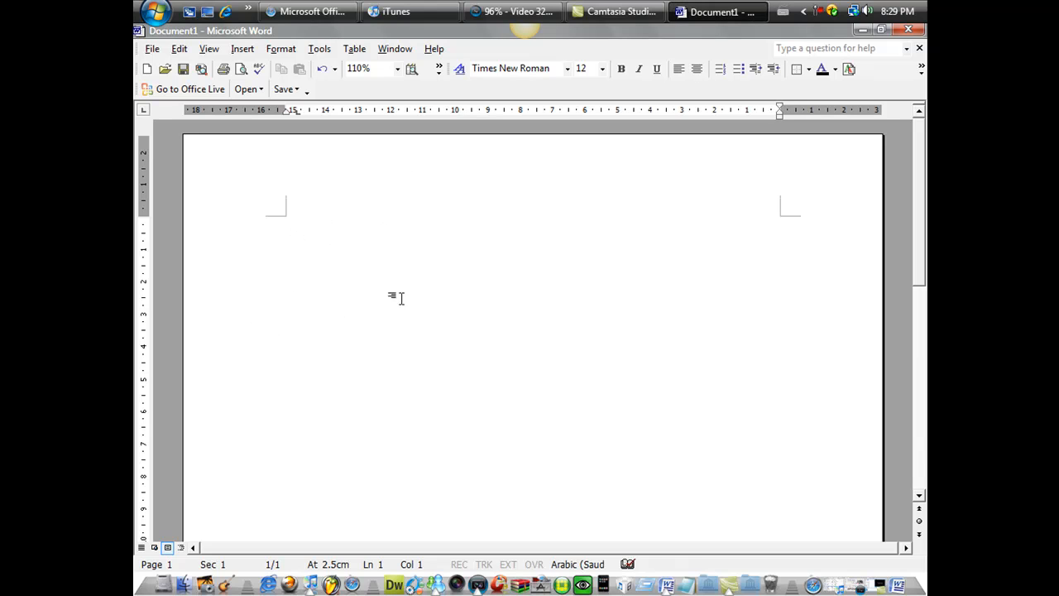
{"action": "mouse_move", "coordinate": [136, 453]}
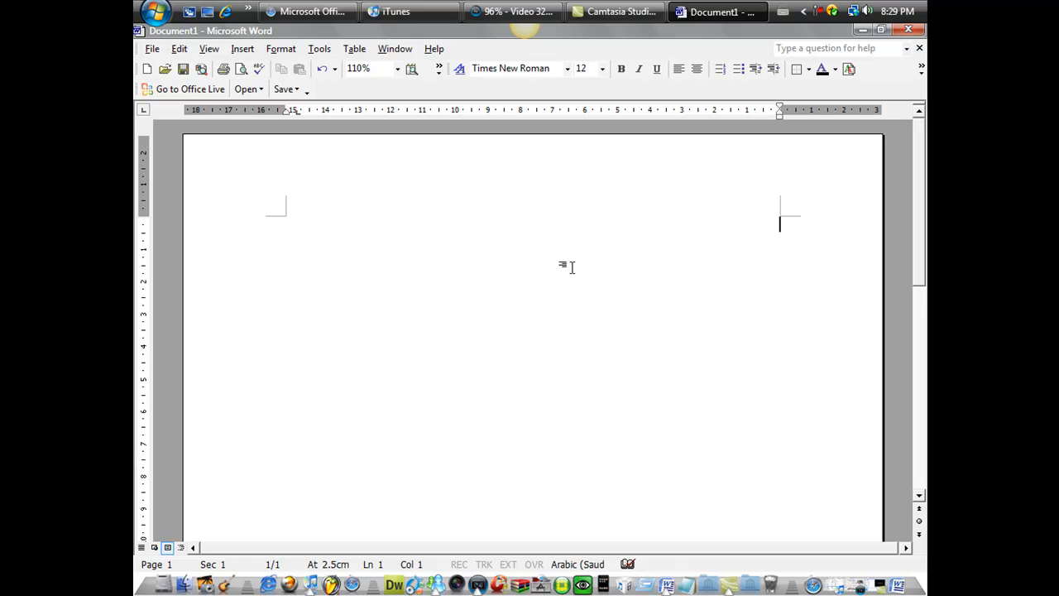
{"action": "mouse_move", "coordinate": [724, 578]}
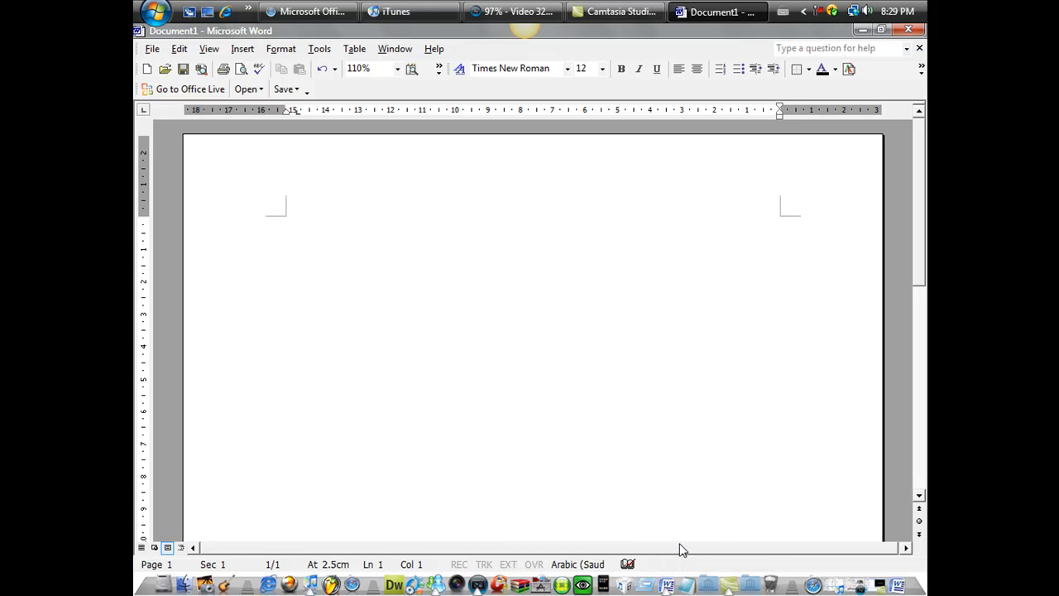
- Delete the stray accented É so the document is empty with English input active
{"action": "left_click", "coordinate": [780, 224]}
{"action": "type", "text": "É"}
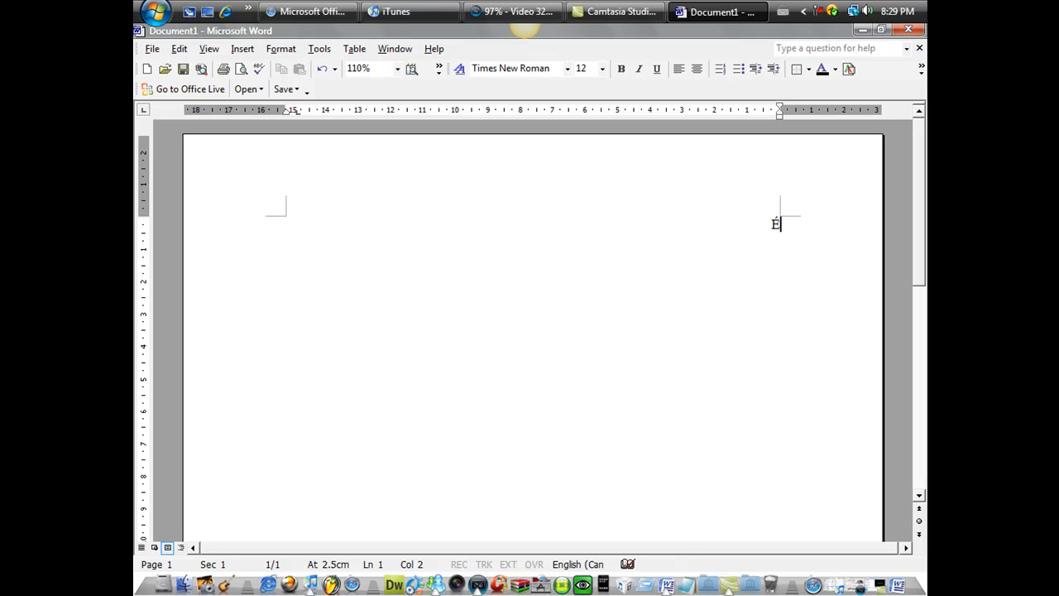
{"action": "key", "text": "backspace"}
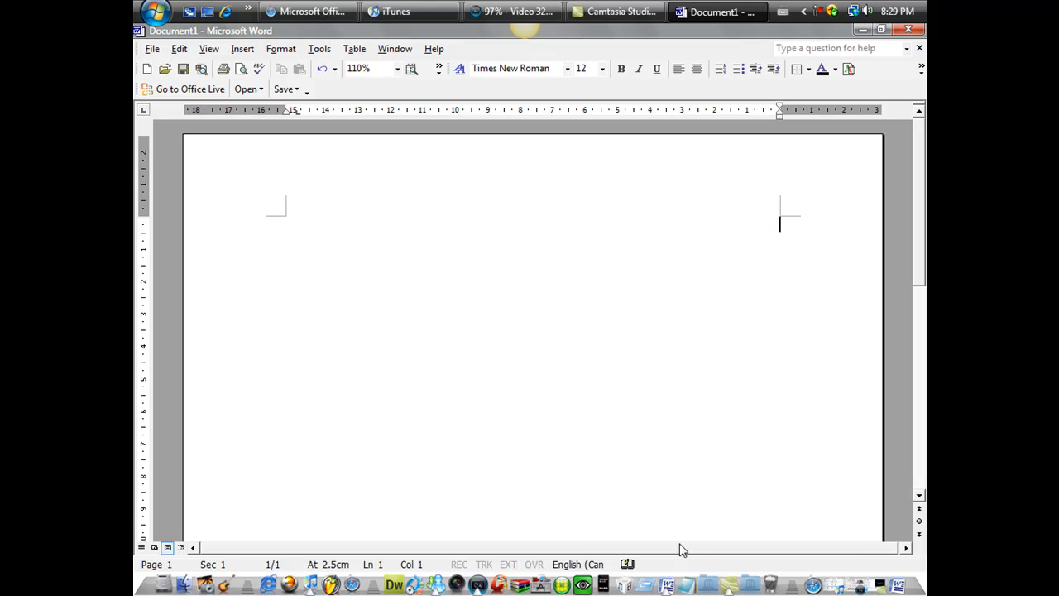
{"action": "mouse_move", "coordinate": [701, 497]}
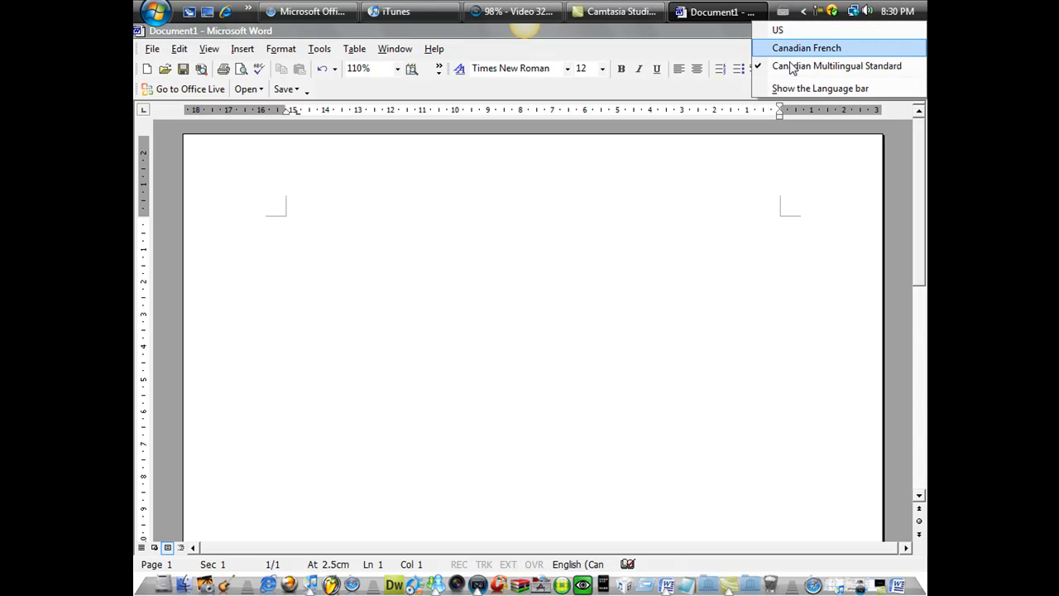
{"action": "mouse_move", "coordinate": [778, 30]}
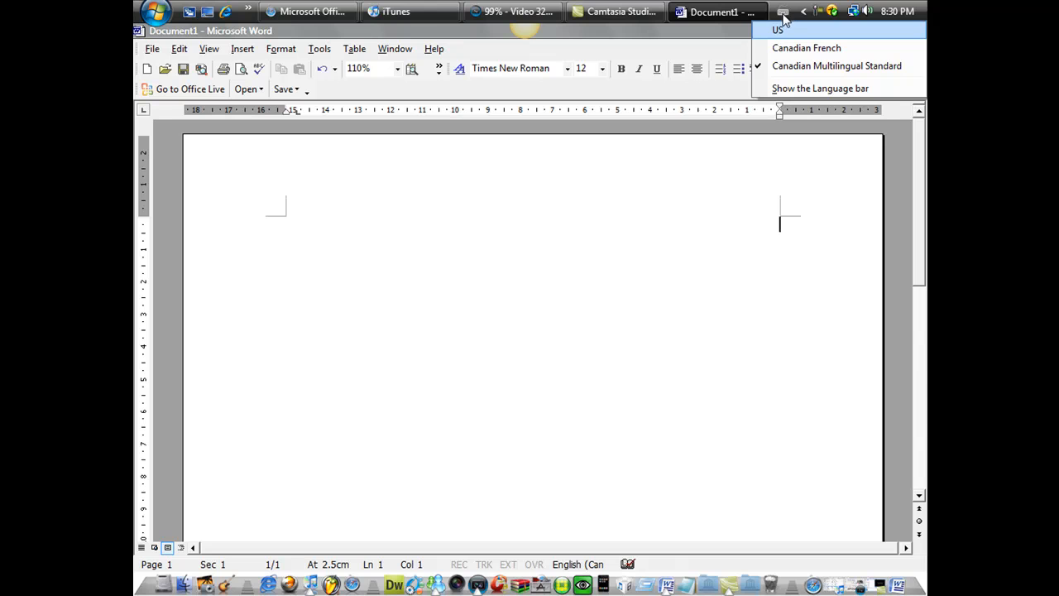
{"action": "mouse_move", "coordinate": [807, 48]}
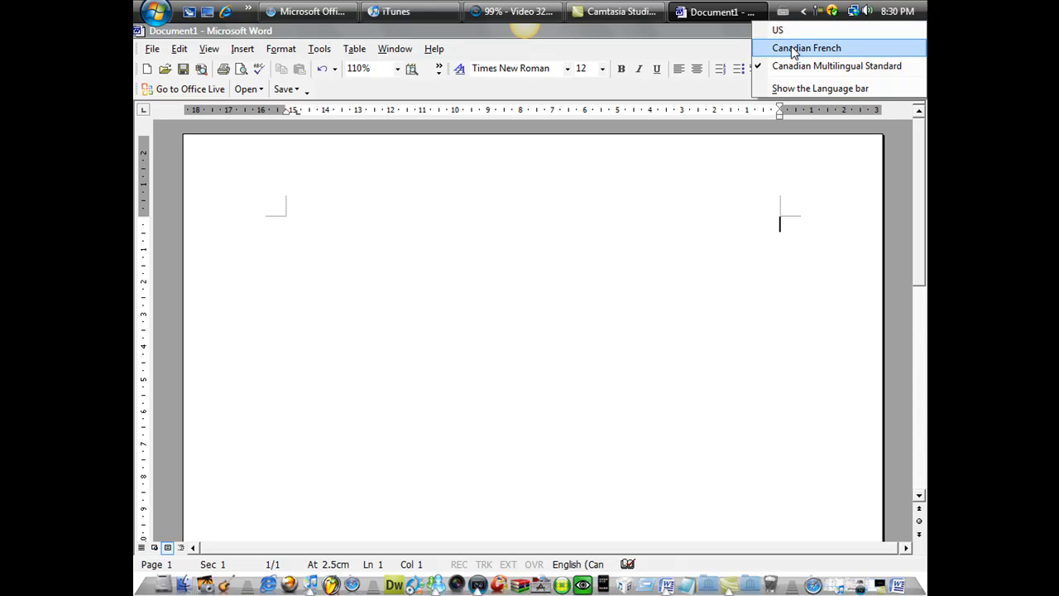
{"action": "mouse_move", "coordinate": [778, 29]}
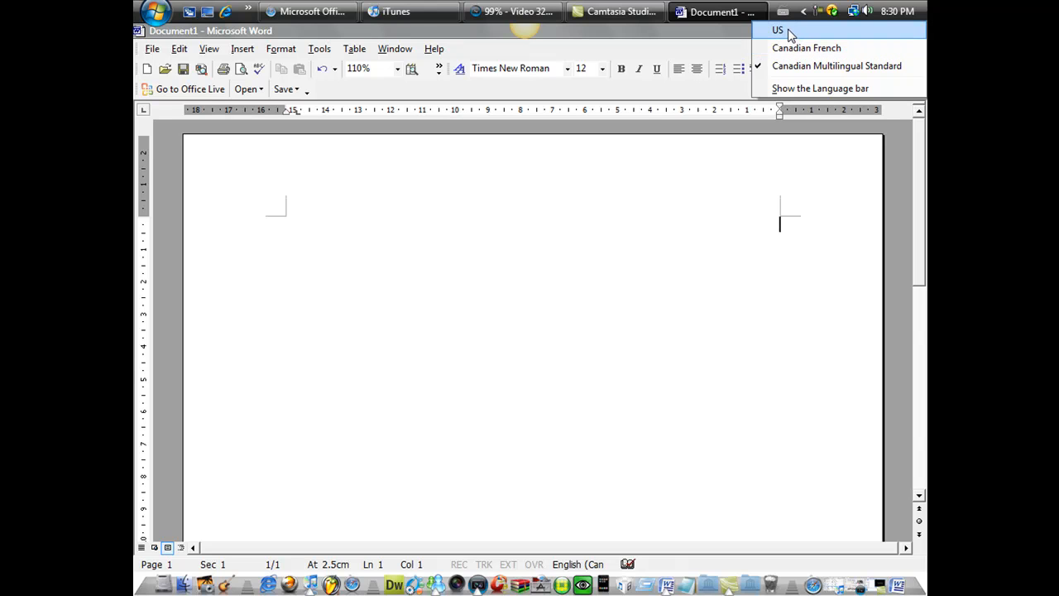
{"action": "mouse_move", "coordinate": [806, 47]}
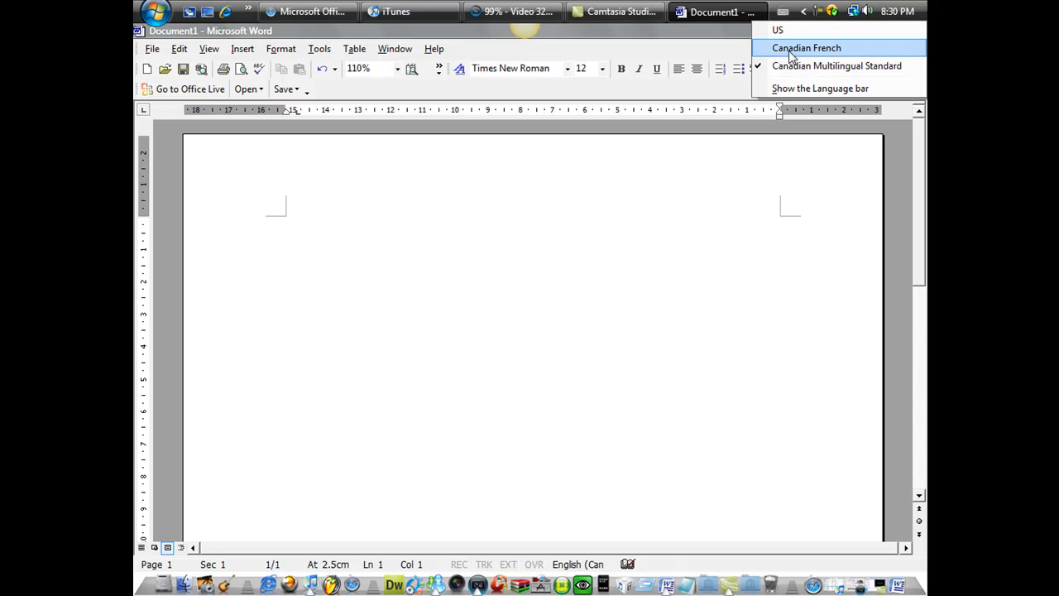
{"action": "mouse_move", "coordinate": [838, 66]}
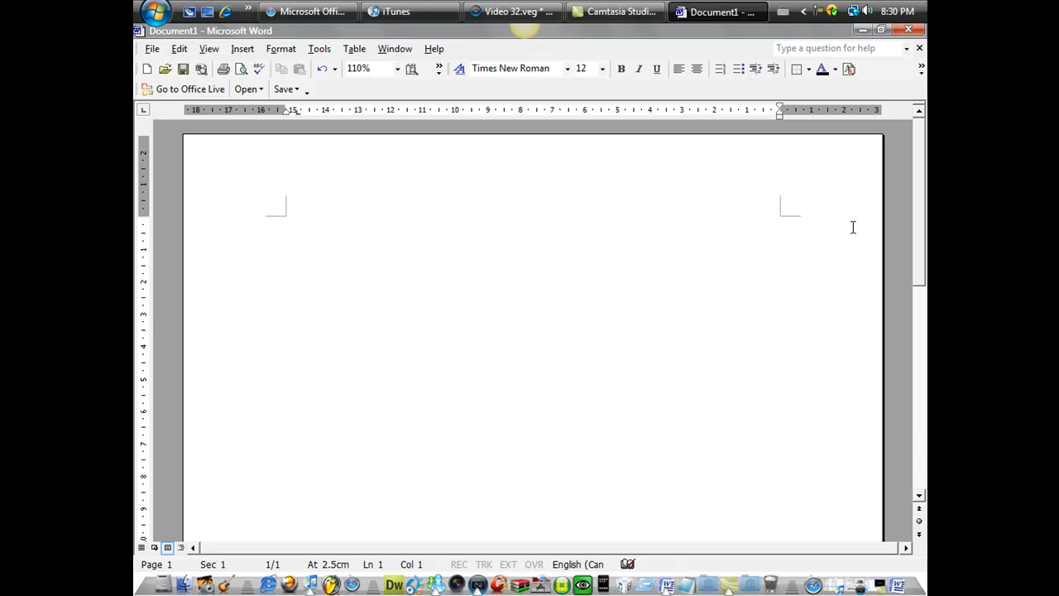
{"action": "mouse_move", "coordinate": [782, 10]}
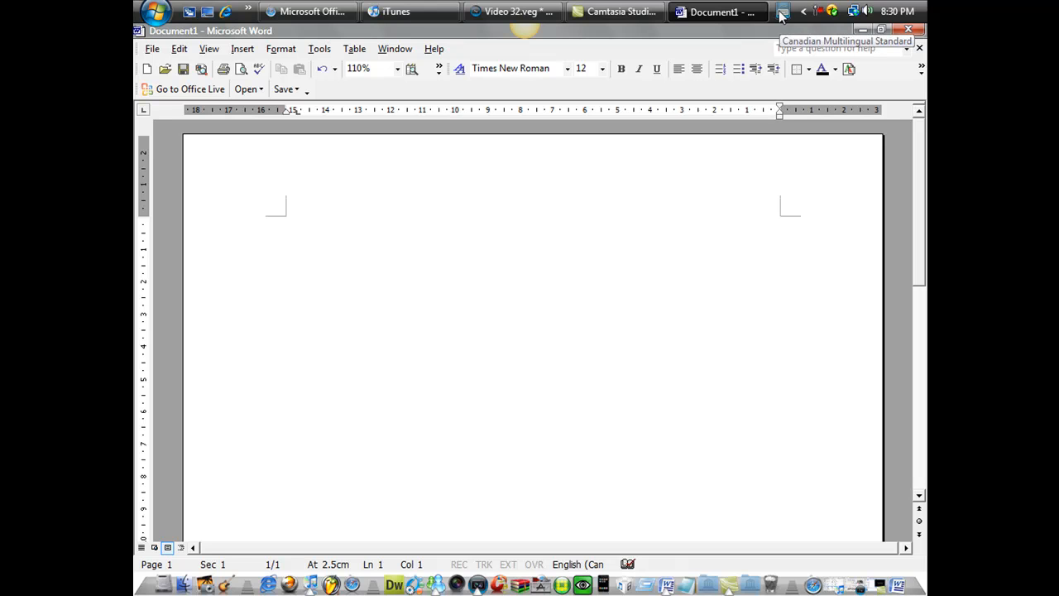
- Type a question mark at the start of the document to confirm the layout
{"action": "left_click", "coordinate": [782, 11]}
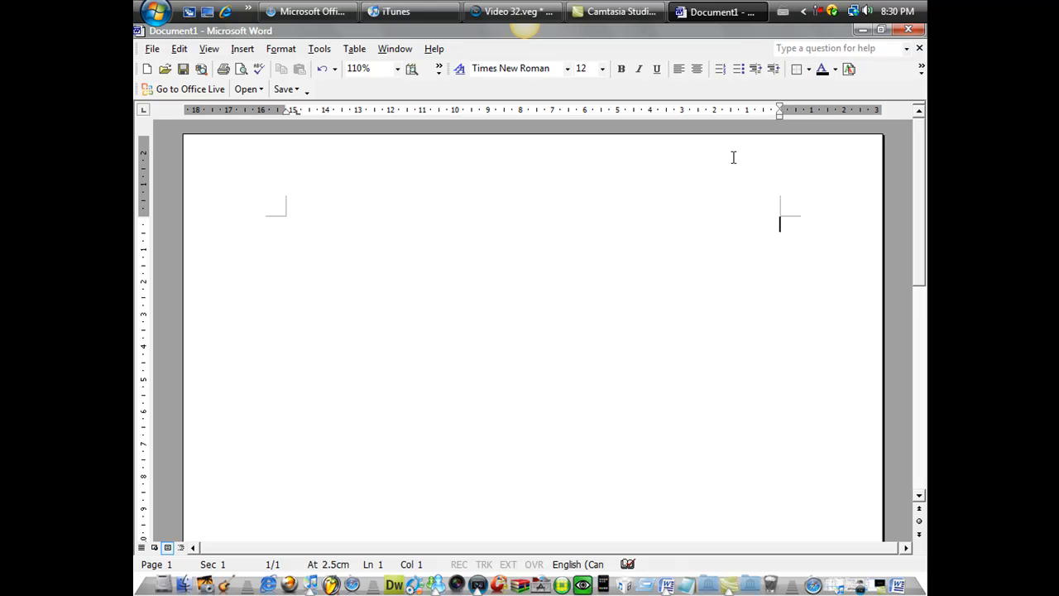
{"action": "type", "text": "?"}
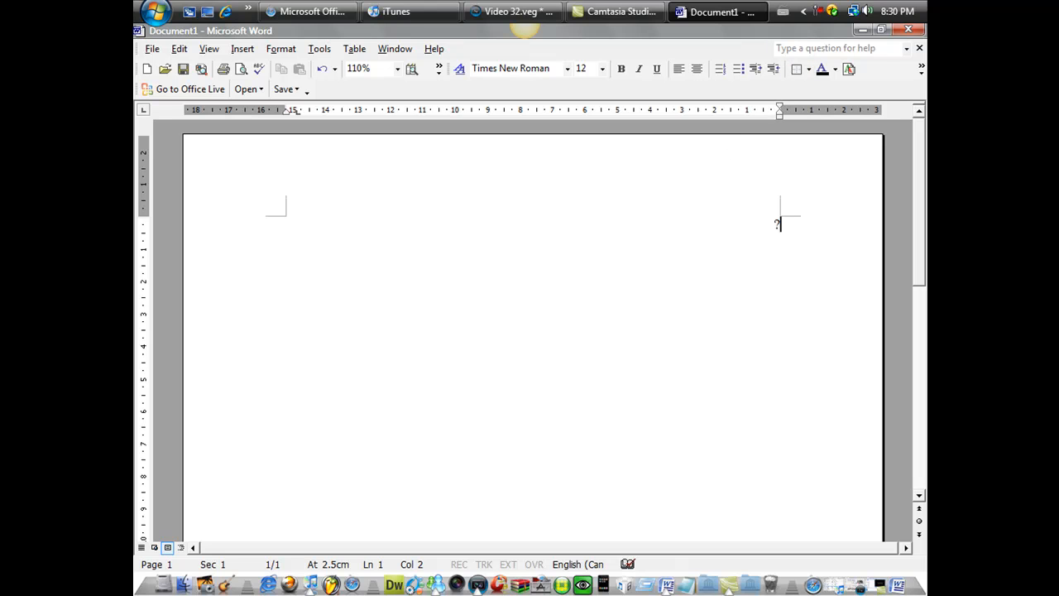
{"action": "mouse_move", "coordinate": [307, 11]}
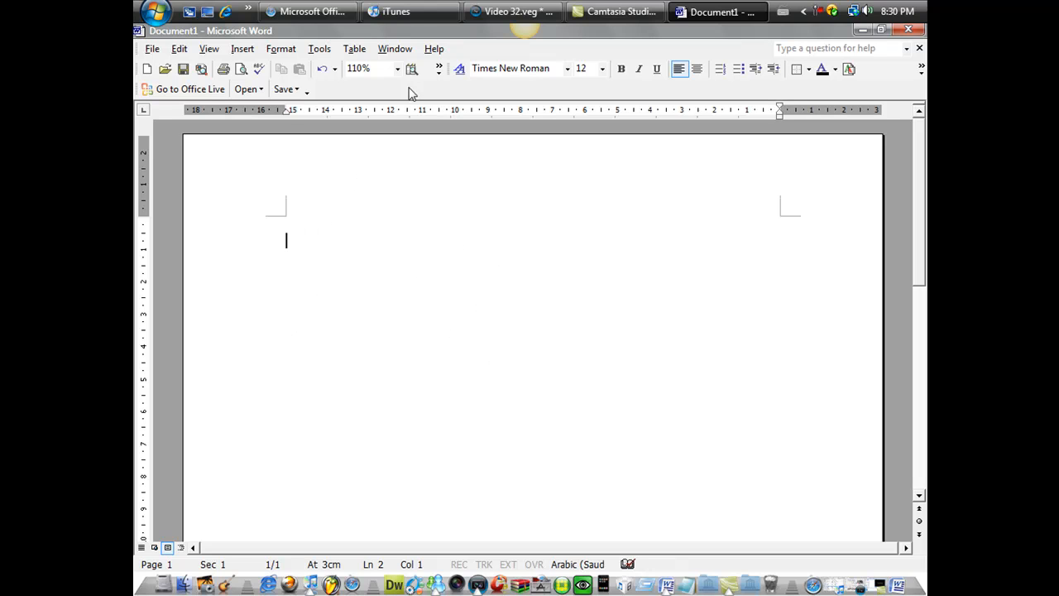
{"action": "mouse_move", "coordinate": [483, 226]}
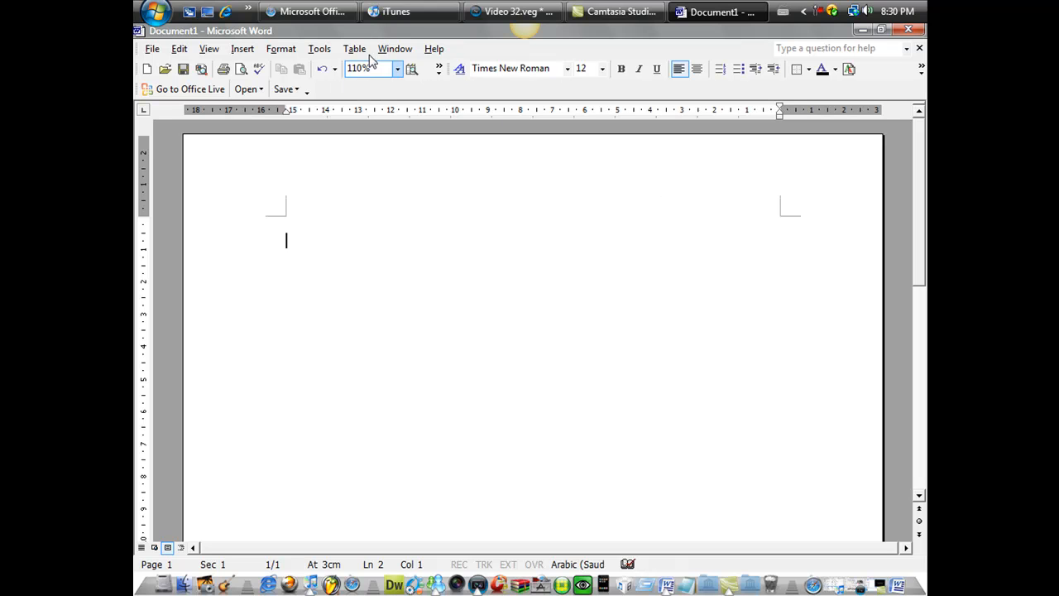
{"action": "mouse_move", "coordinate": [307, 12]}
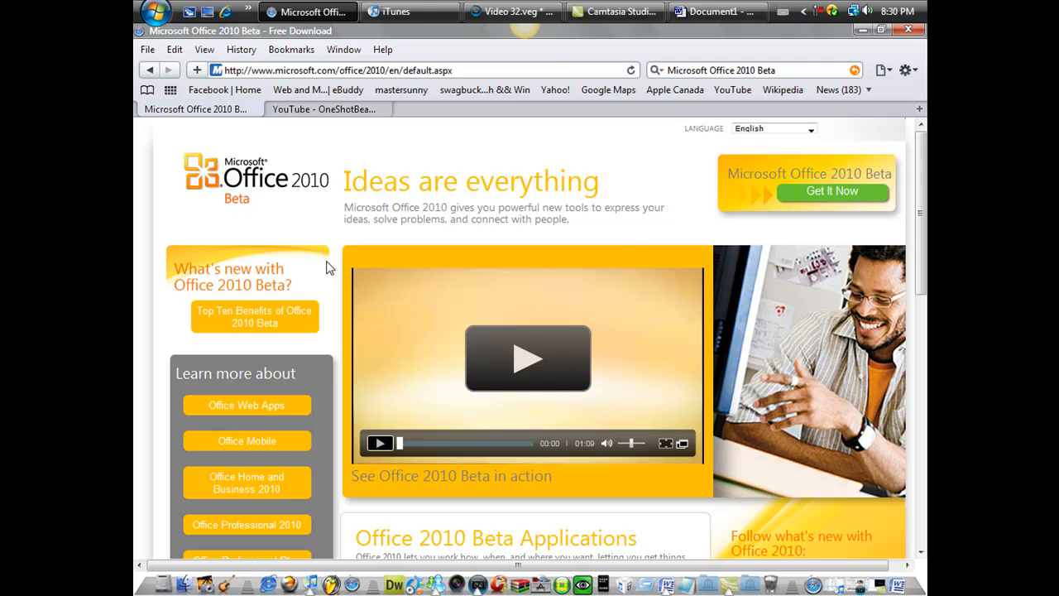
{"action": "mouse_move", "coordinate": [278, 208]}
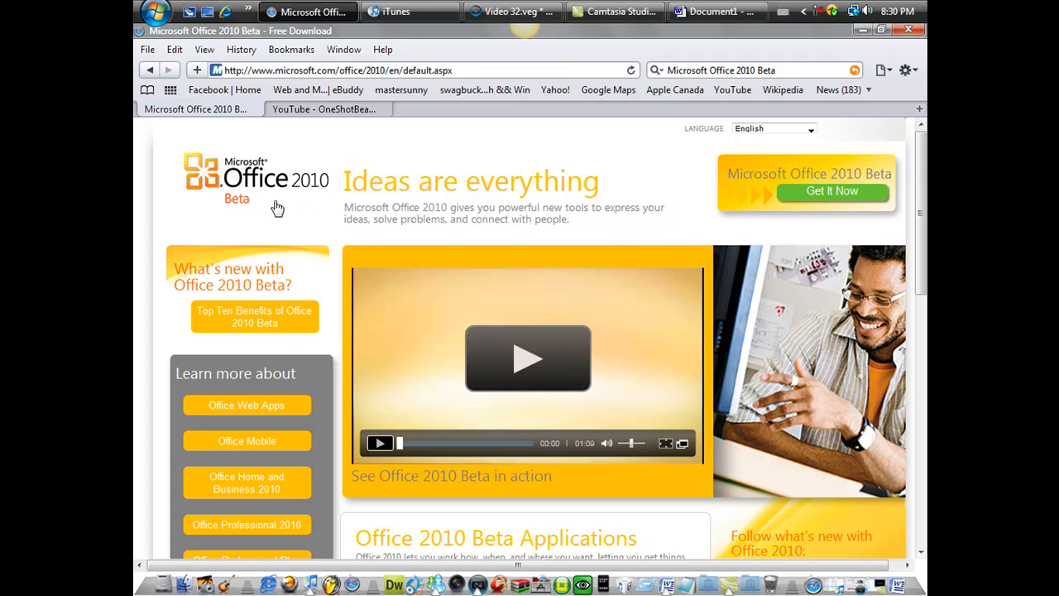
- Bring up the Office 2010 Beta free download page in the browser
{"action": "left_click", "coordinate": [832, 191]}
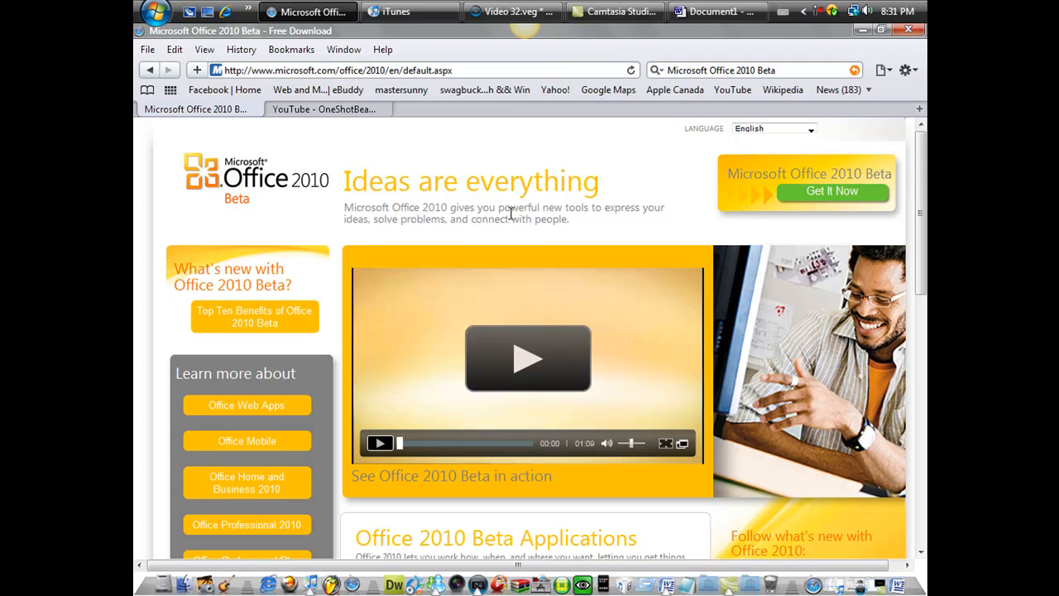
{"action": "mouse_move", "coordinate": [828, 237]}
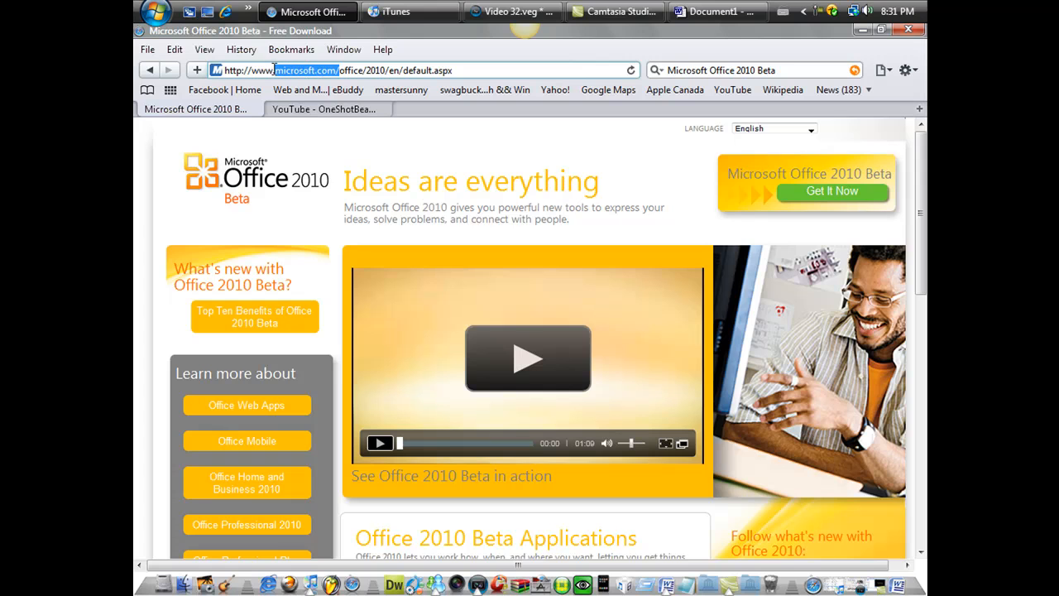
{"action": "mouse_move", "coordinate": [406, 161]}
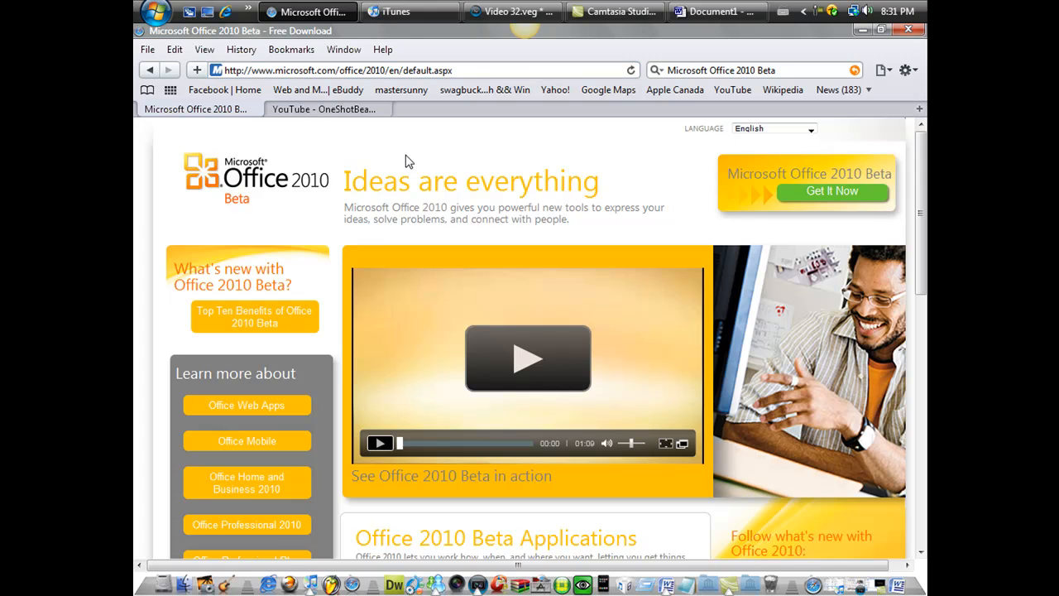
{"action": "left_click", "coordinate": [832, 191]}
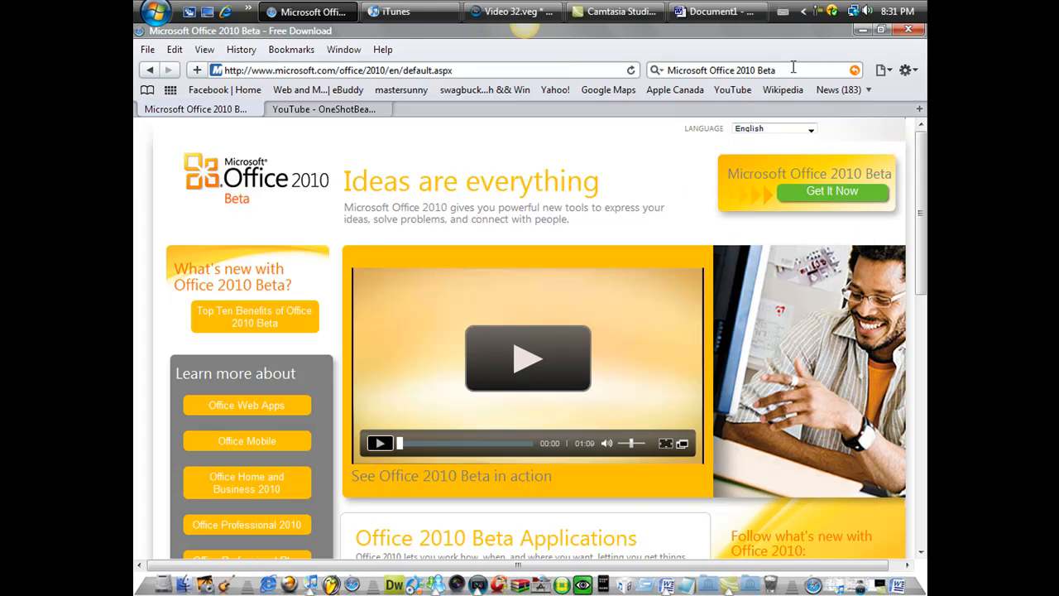
{"action": "mouse_move", "coordinate": [381, 70]}
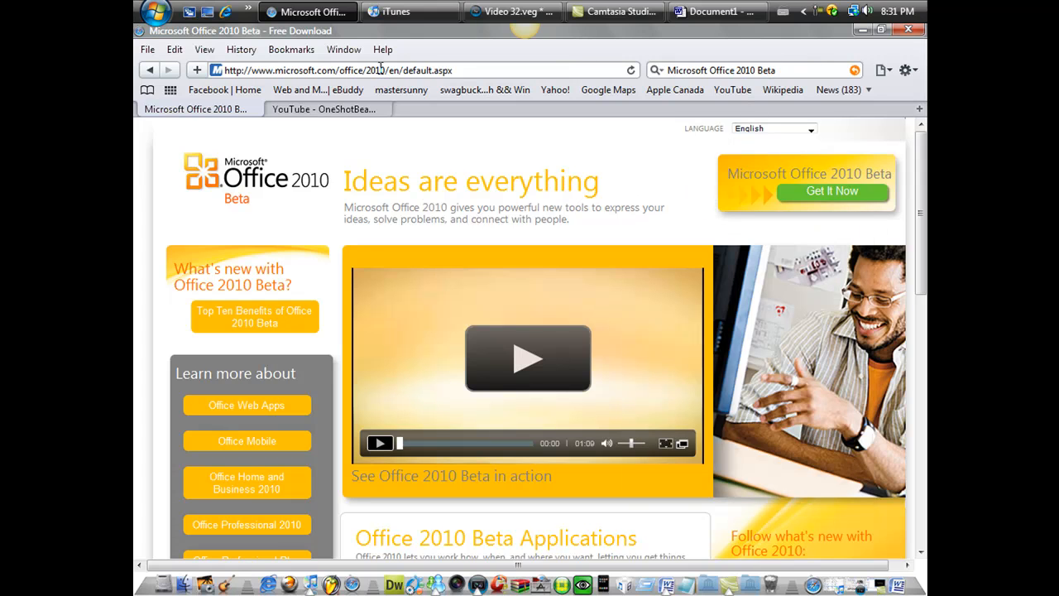
- Choose Get It Now, then Download Now for home, small business, and school
{"action": "left_click", "coordinate": [831, 191]}
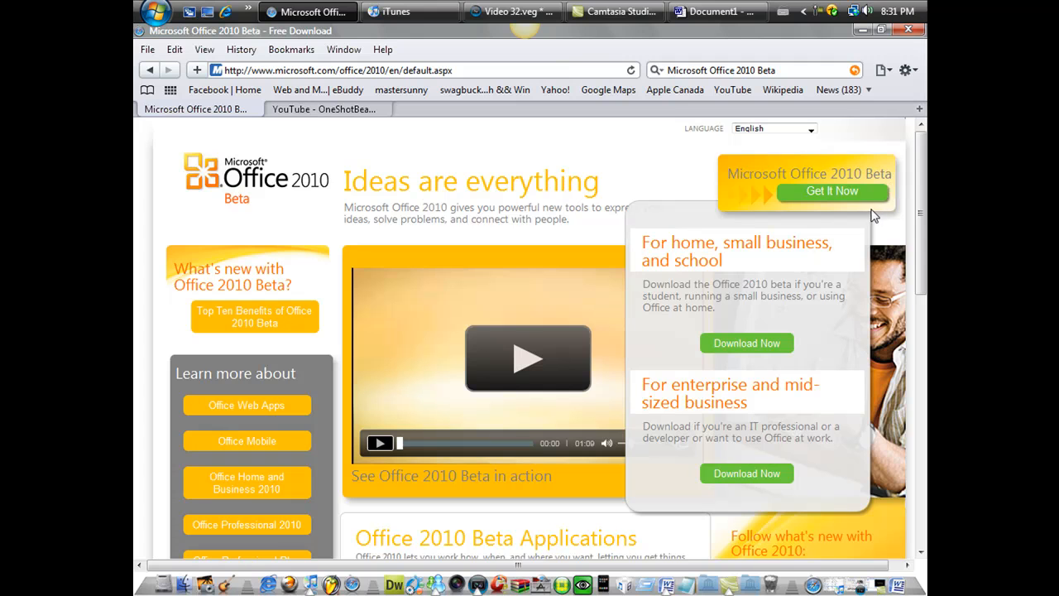
{"action": "mouse_move", "coordinate": [837, 205]}
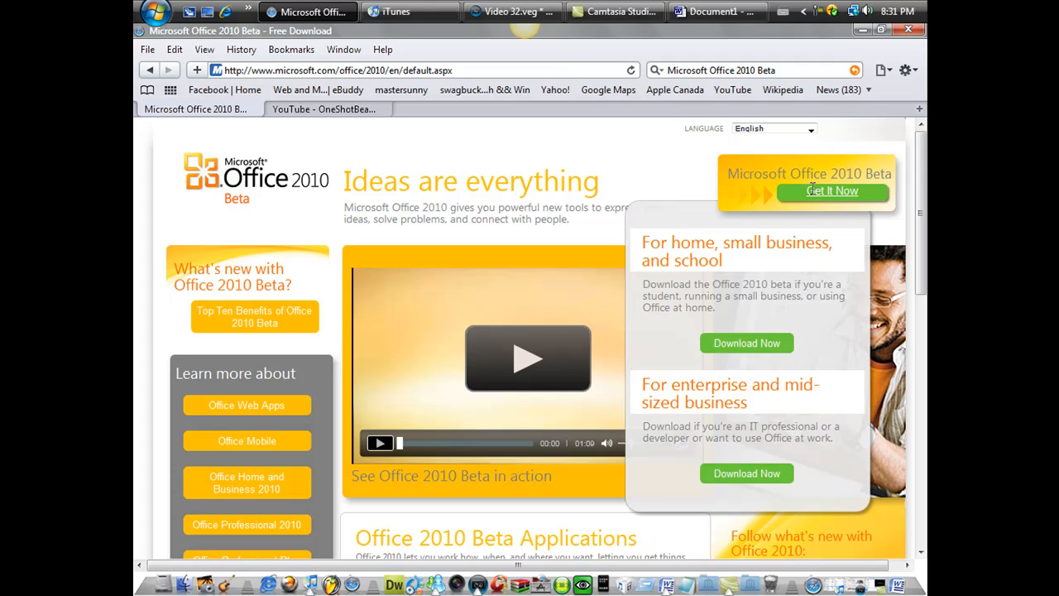
{"action": "mouse_move", "coordinate": [810, 191]}
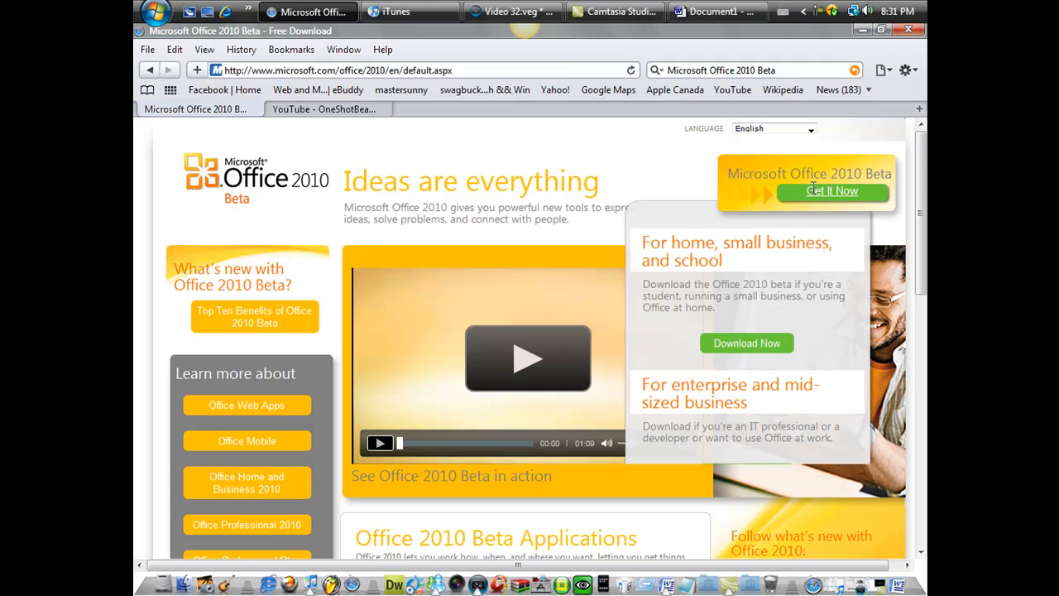
{"action": "left_click", "coordinate": [746, 343]}
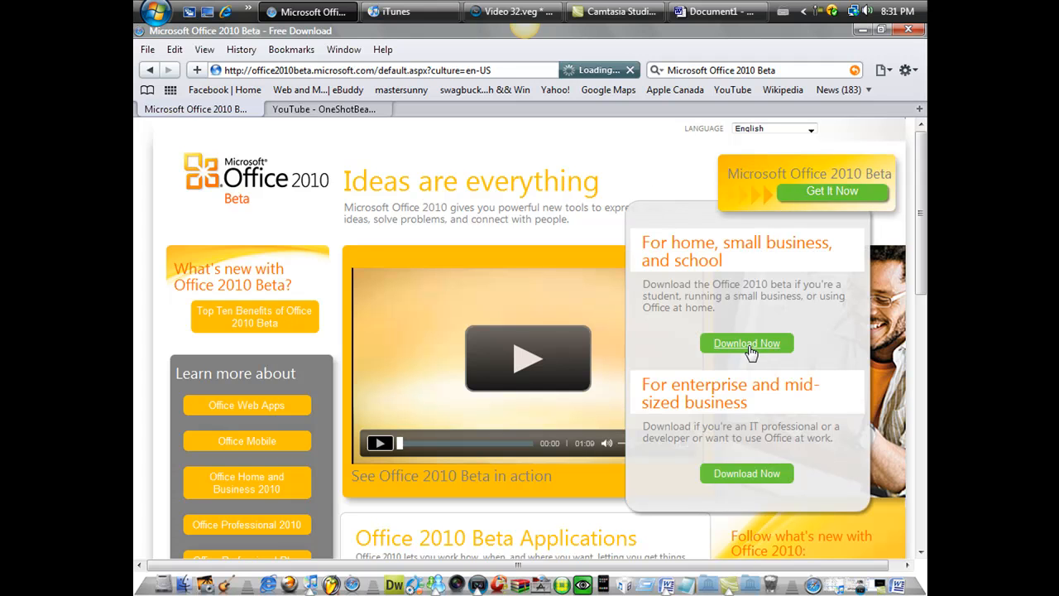
- Look over the Office Professional 2010 Beta store page before going back
{"action": "left_click", "coordinate": [746, 342]}
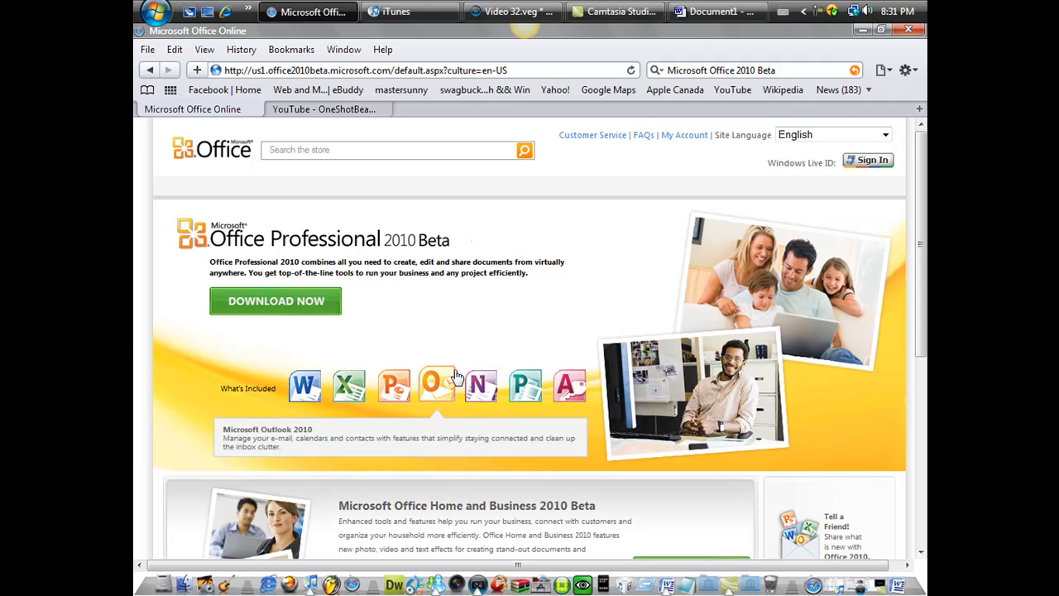
{"action": "scroll", "scroll_direction": "down", "scroll_amount": 3}
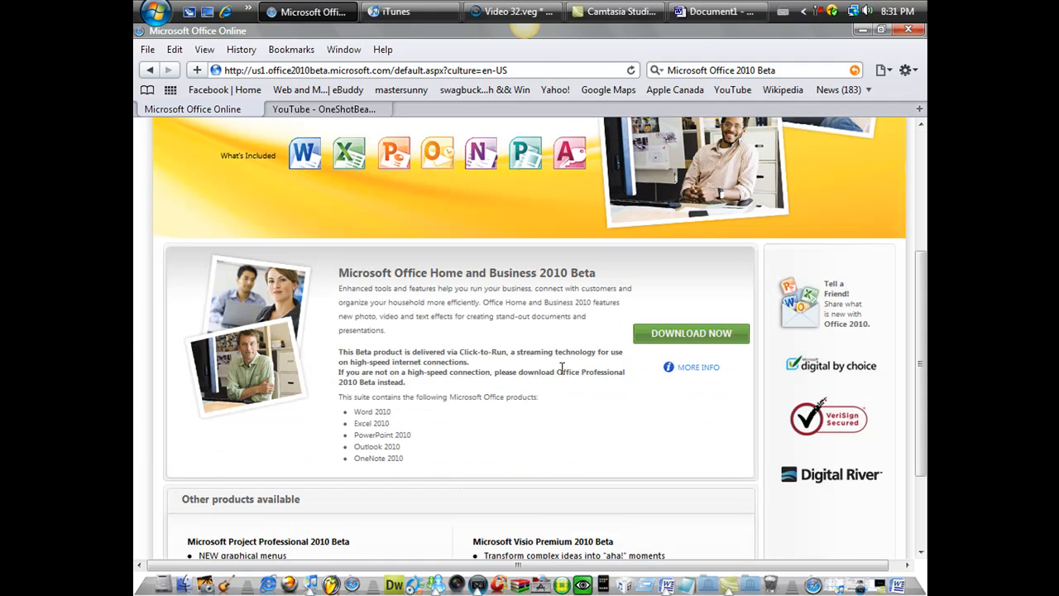
{"action": "scroll", "scroll_direction": "up", "scroll_amount": 3}
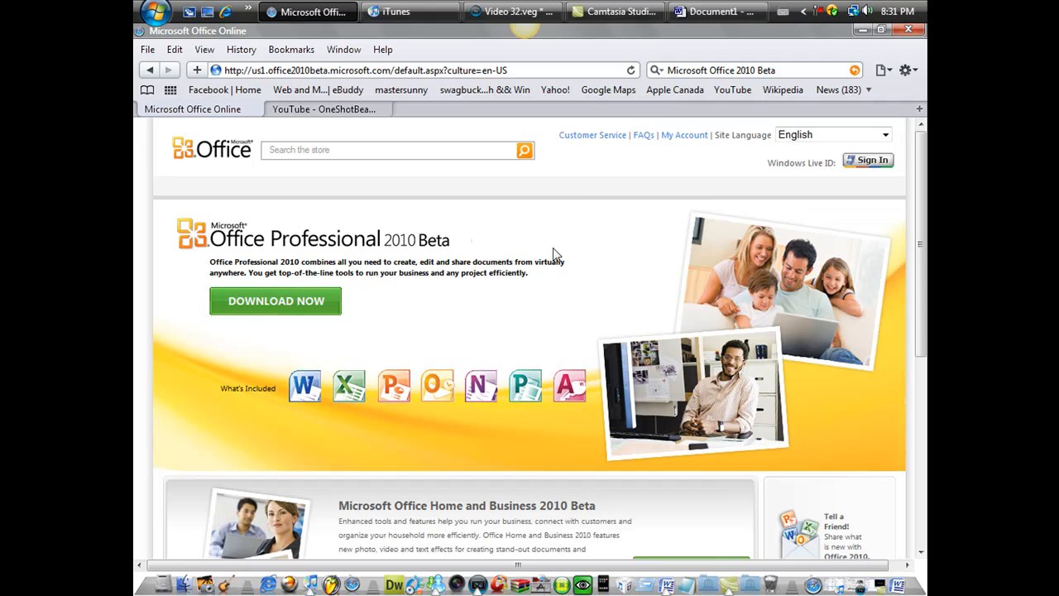
{"action": "mouse_move", "coordinate": [568, 191]}
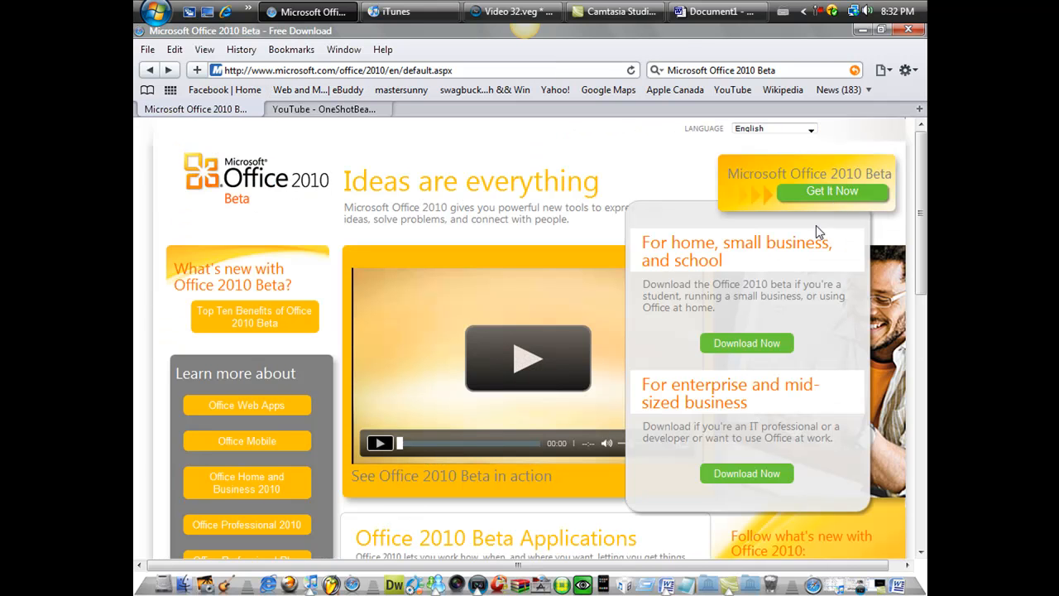
{"action": "mouse_move", "coordinate": [767, 405]}
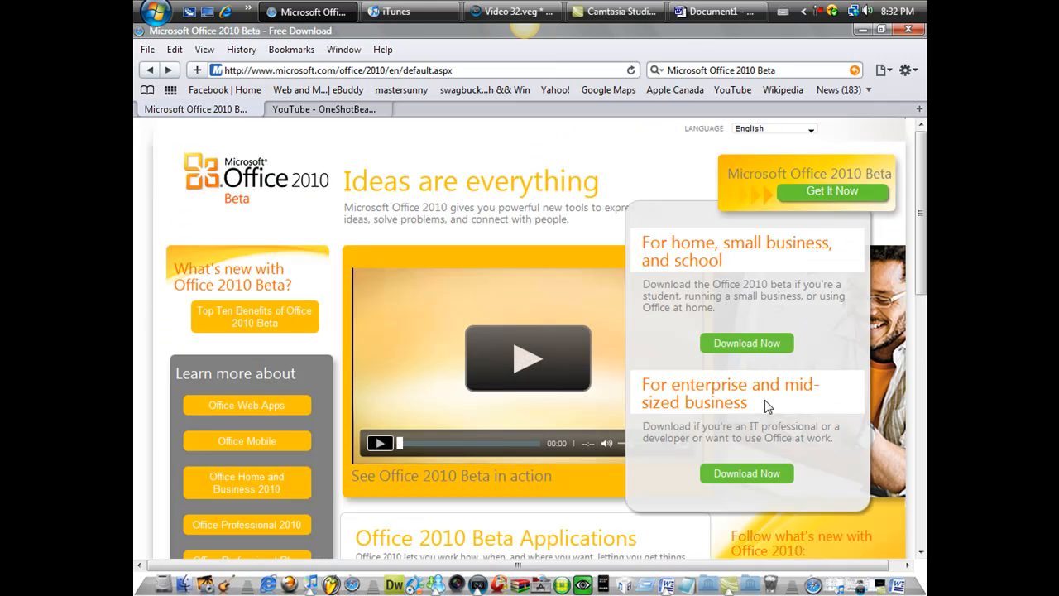
- Open the Professional Plus 2010 Beta download for enterprise and mid-sized business and review it
{"action": "double_click", "coordinate": [728, 384]}
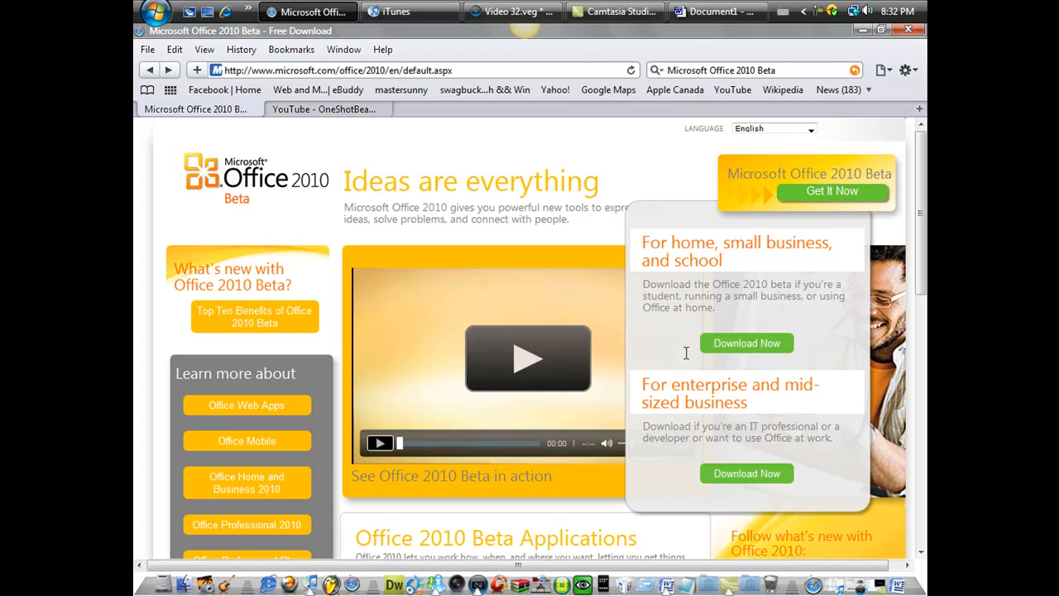
{"action": "mouse_move", "coordinate": [775, 469]}
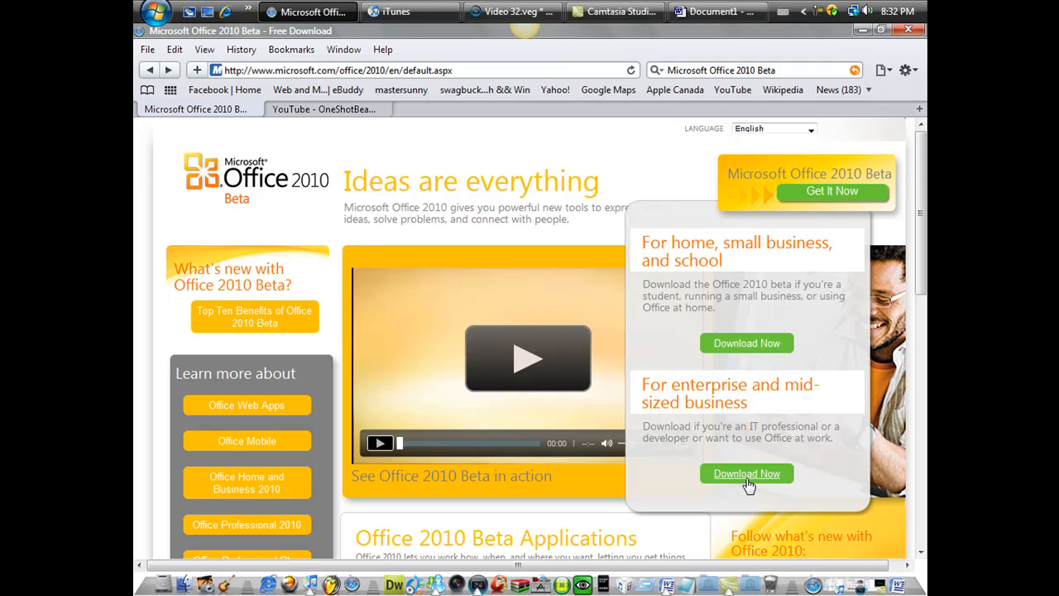
{"action": "left_click", "coordinate": [746, 473]}
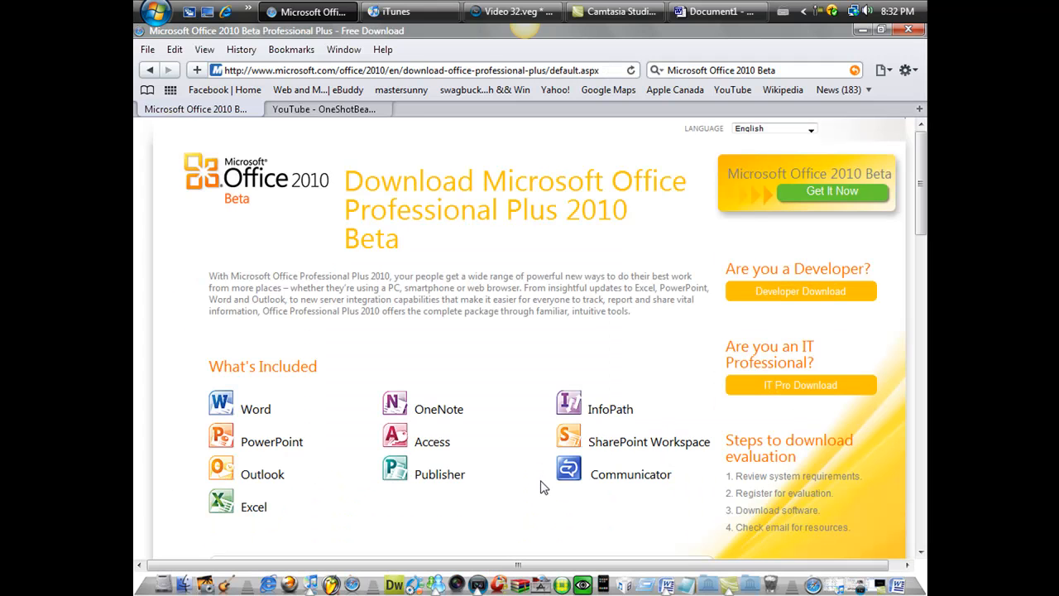
{"action": "scroll", "scroll_direction": "down", "scroll_amount": 3}
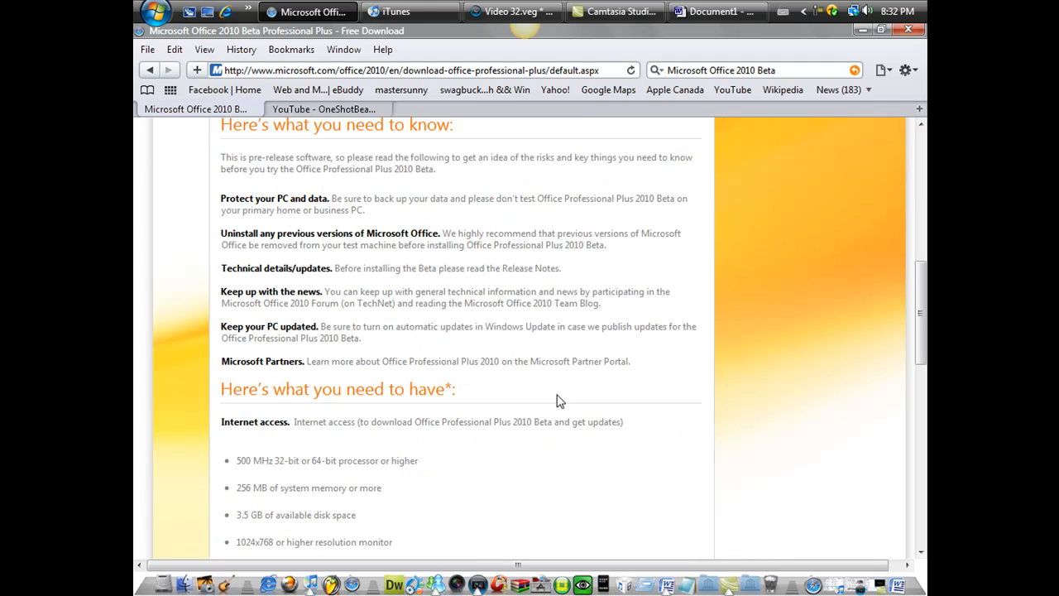
{"action": "scroll", "scroll_direction": "up", "scroll_amount": 3}
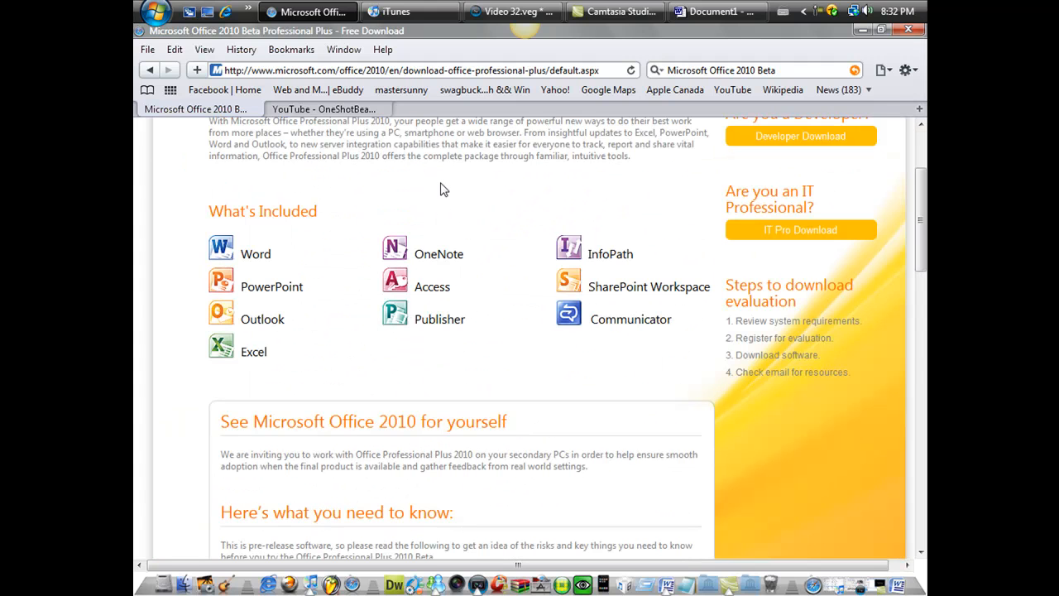
{"action": "mouse_move", "coordinate": [465, 197]}
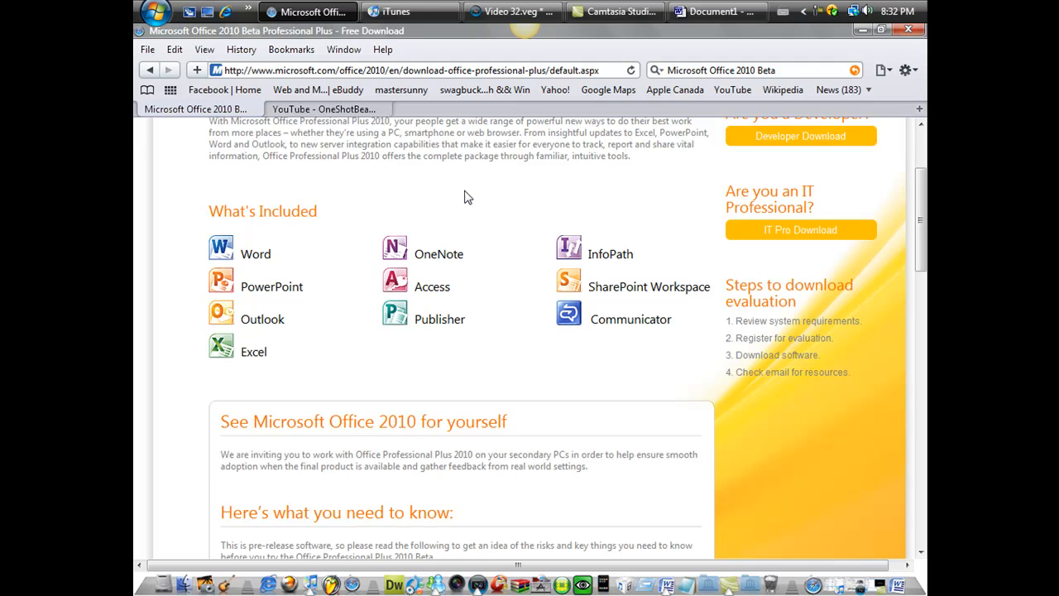
{"action": "mouse_move", "coordinate": [476, 207]}
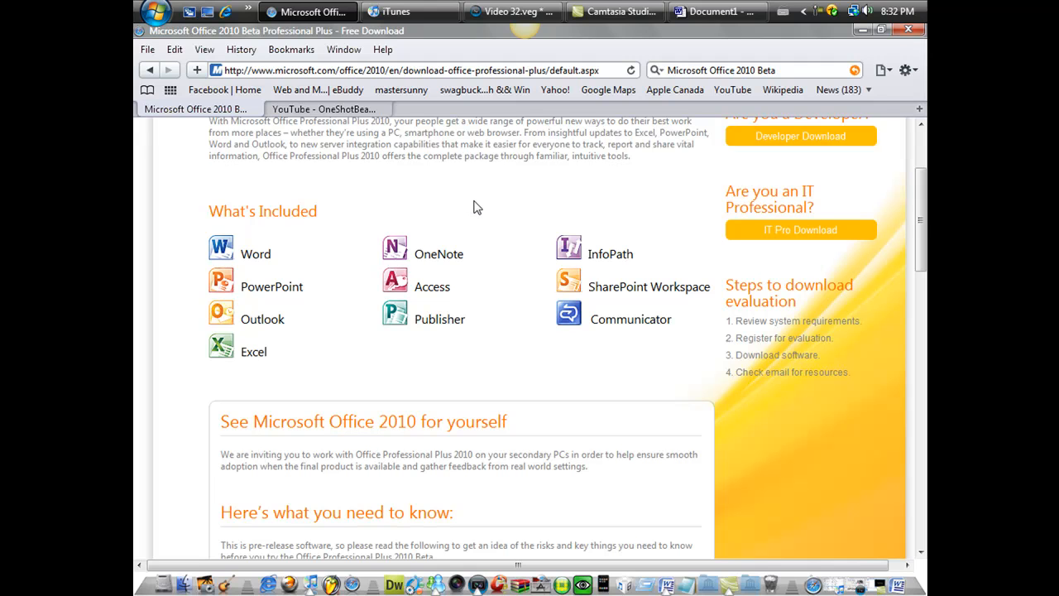